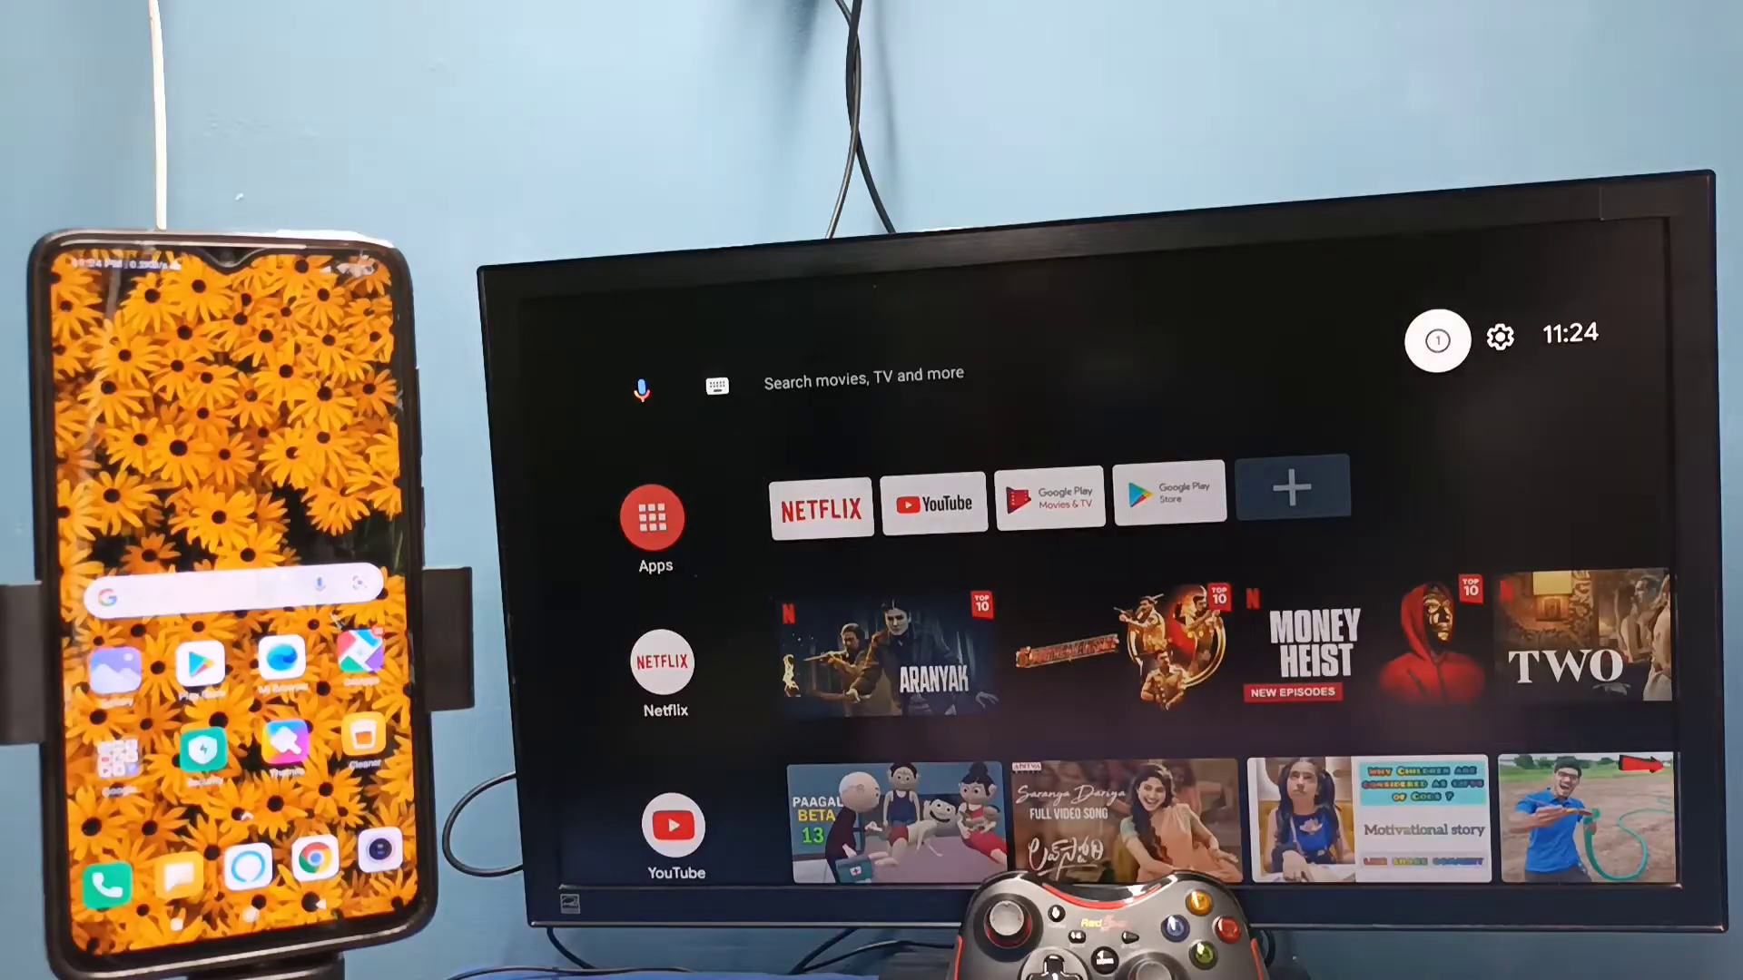
# Go through Settings and Device Preferences to reach the Chromecast built-in page.
pyautogui.click(1500, 338)
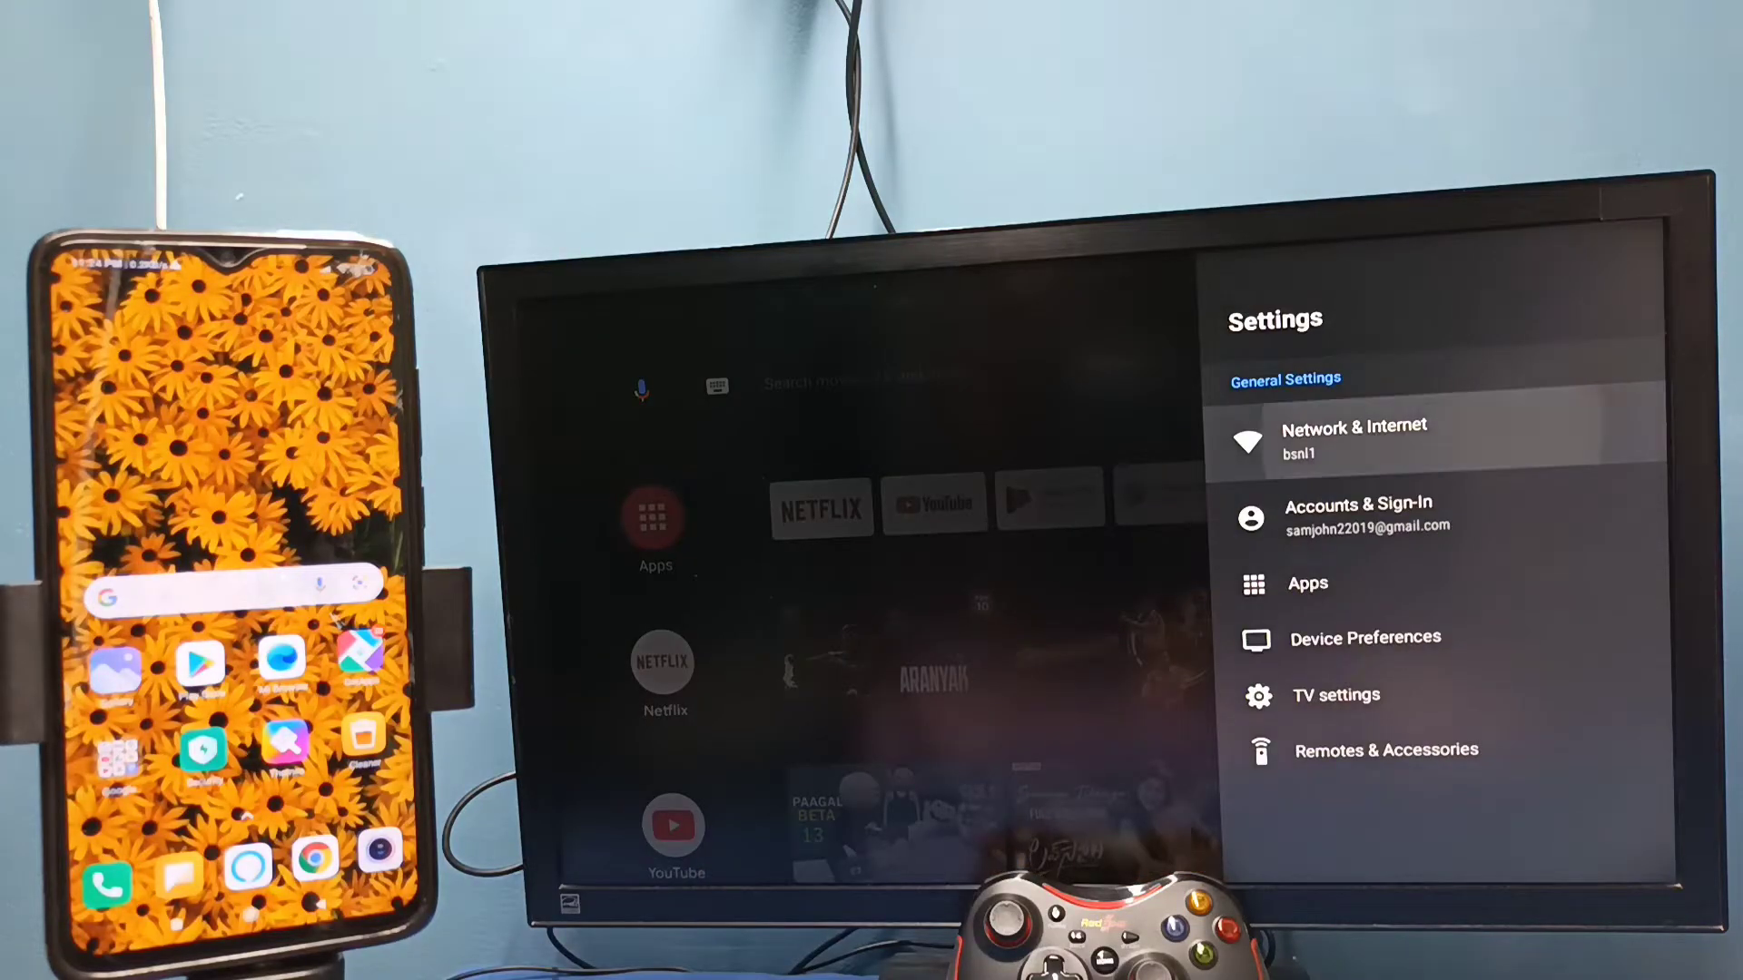
pyautogui.click(1354, 437)
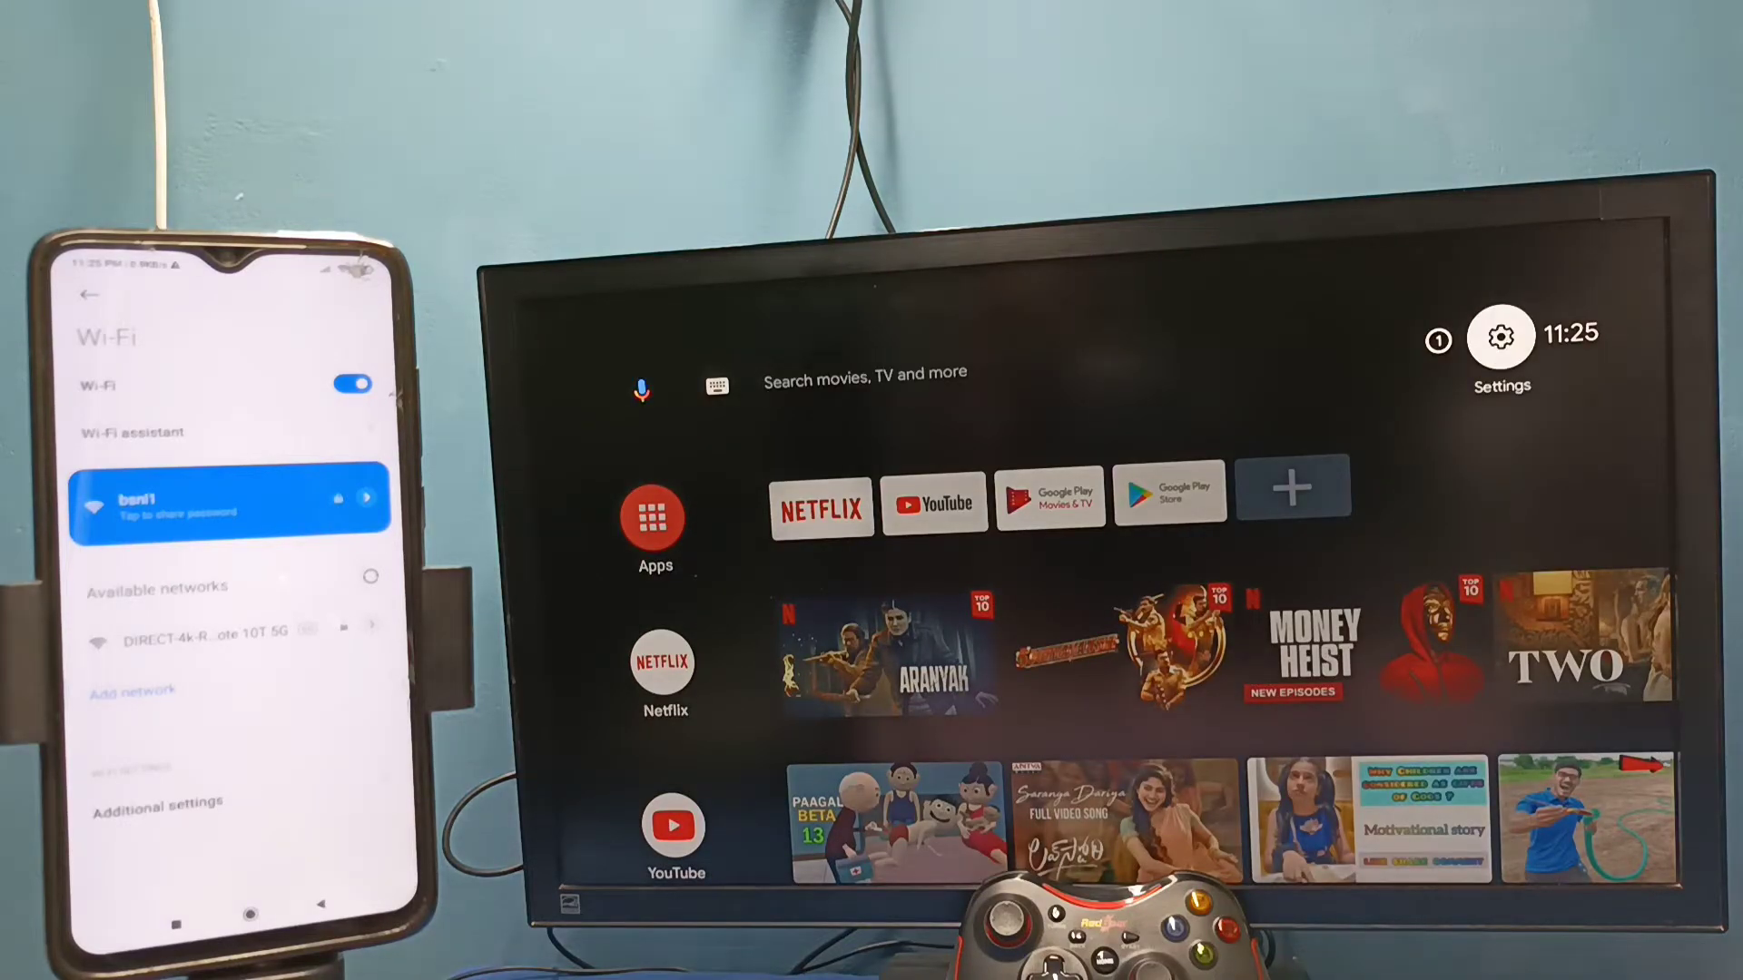
pyautogui.click(1501, 336)
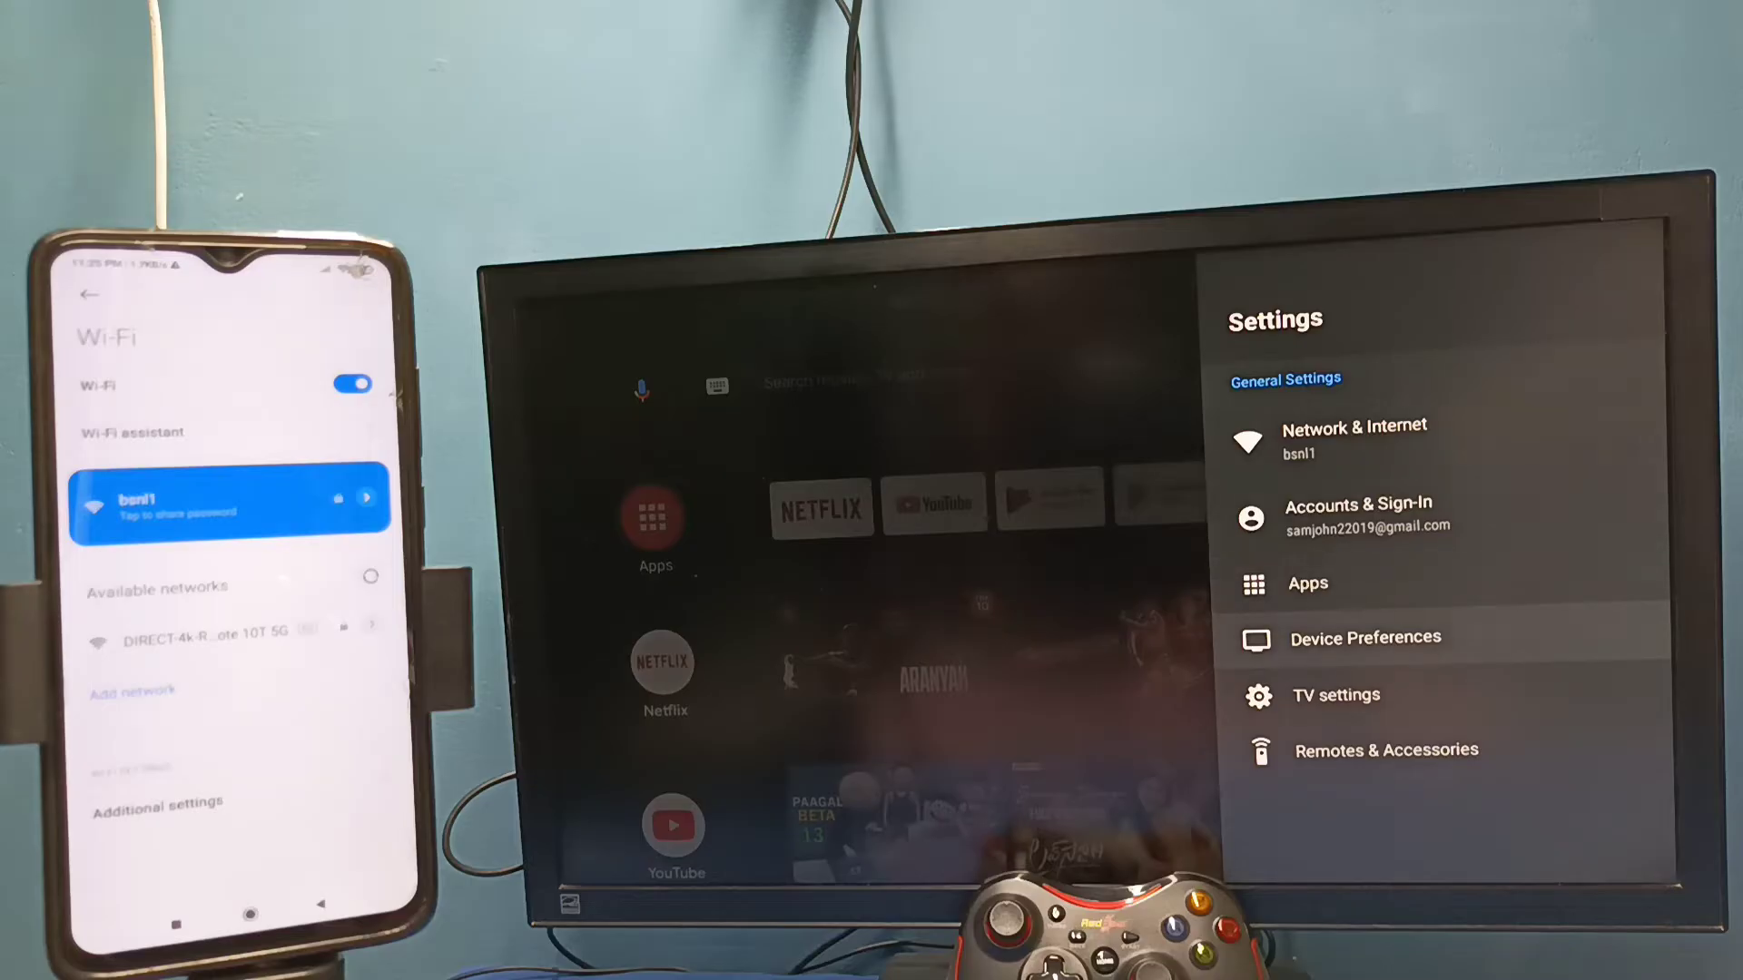
pyautogui.click(1363, 637)
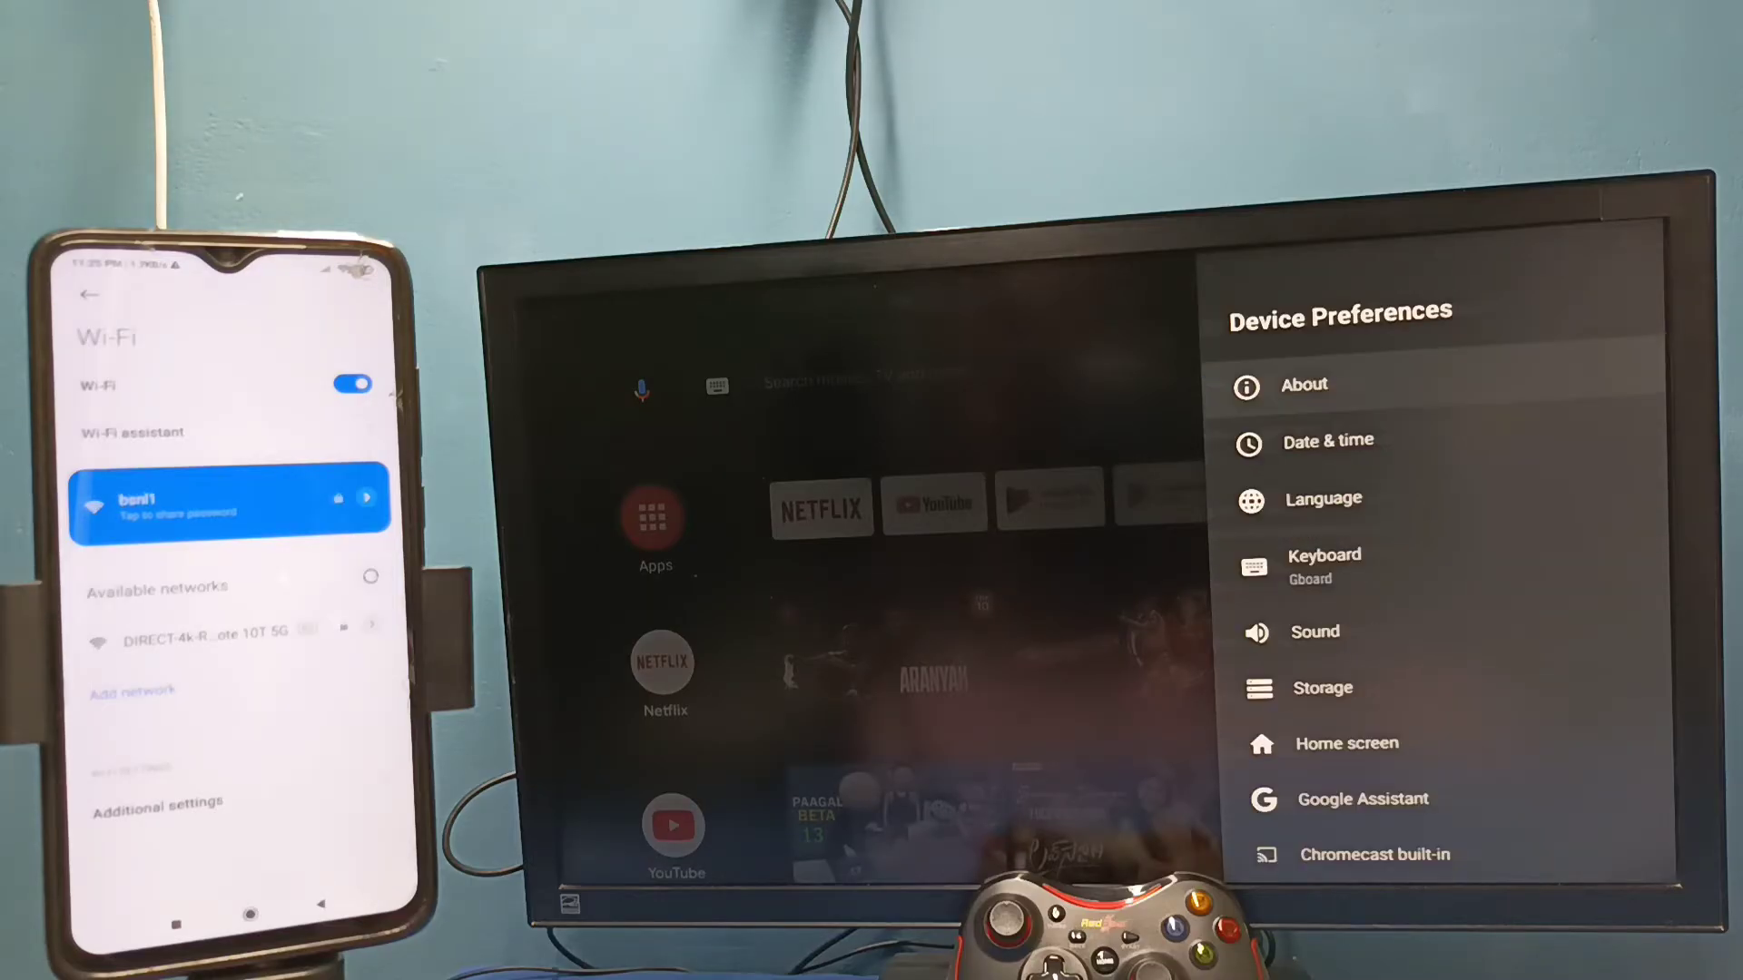
pyautogui.scroll(-3)
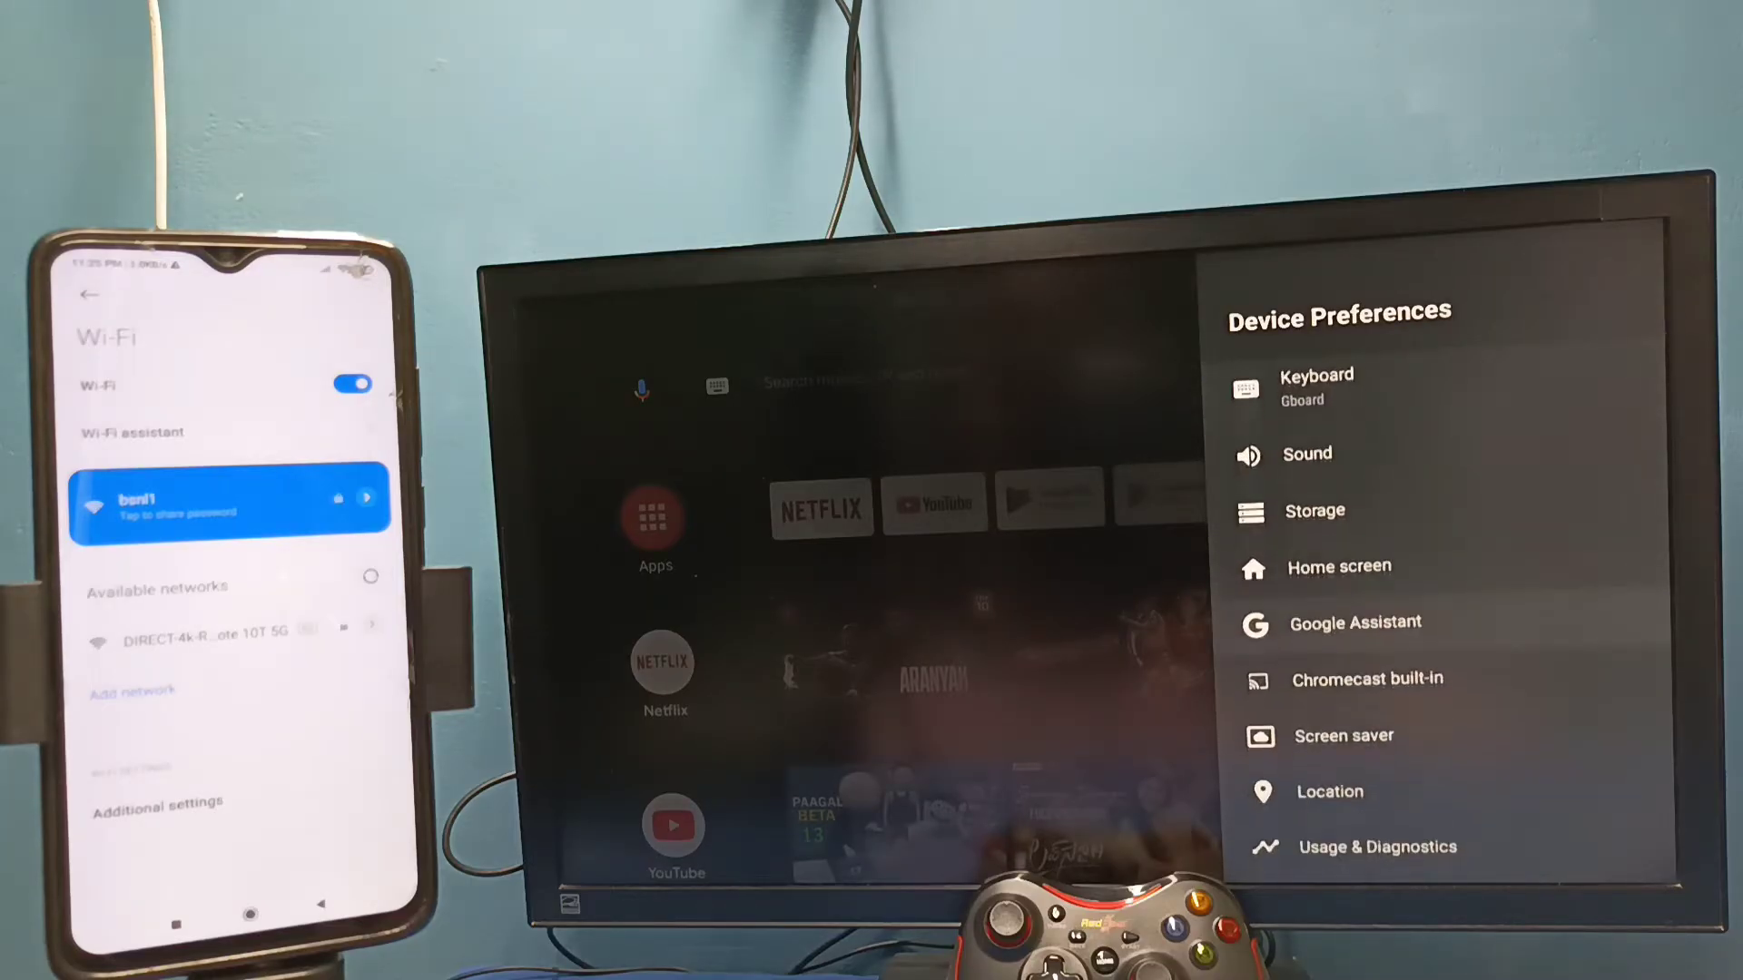
pyautogui.scroll(-3)
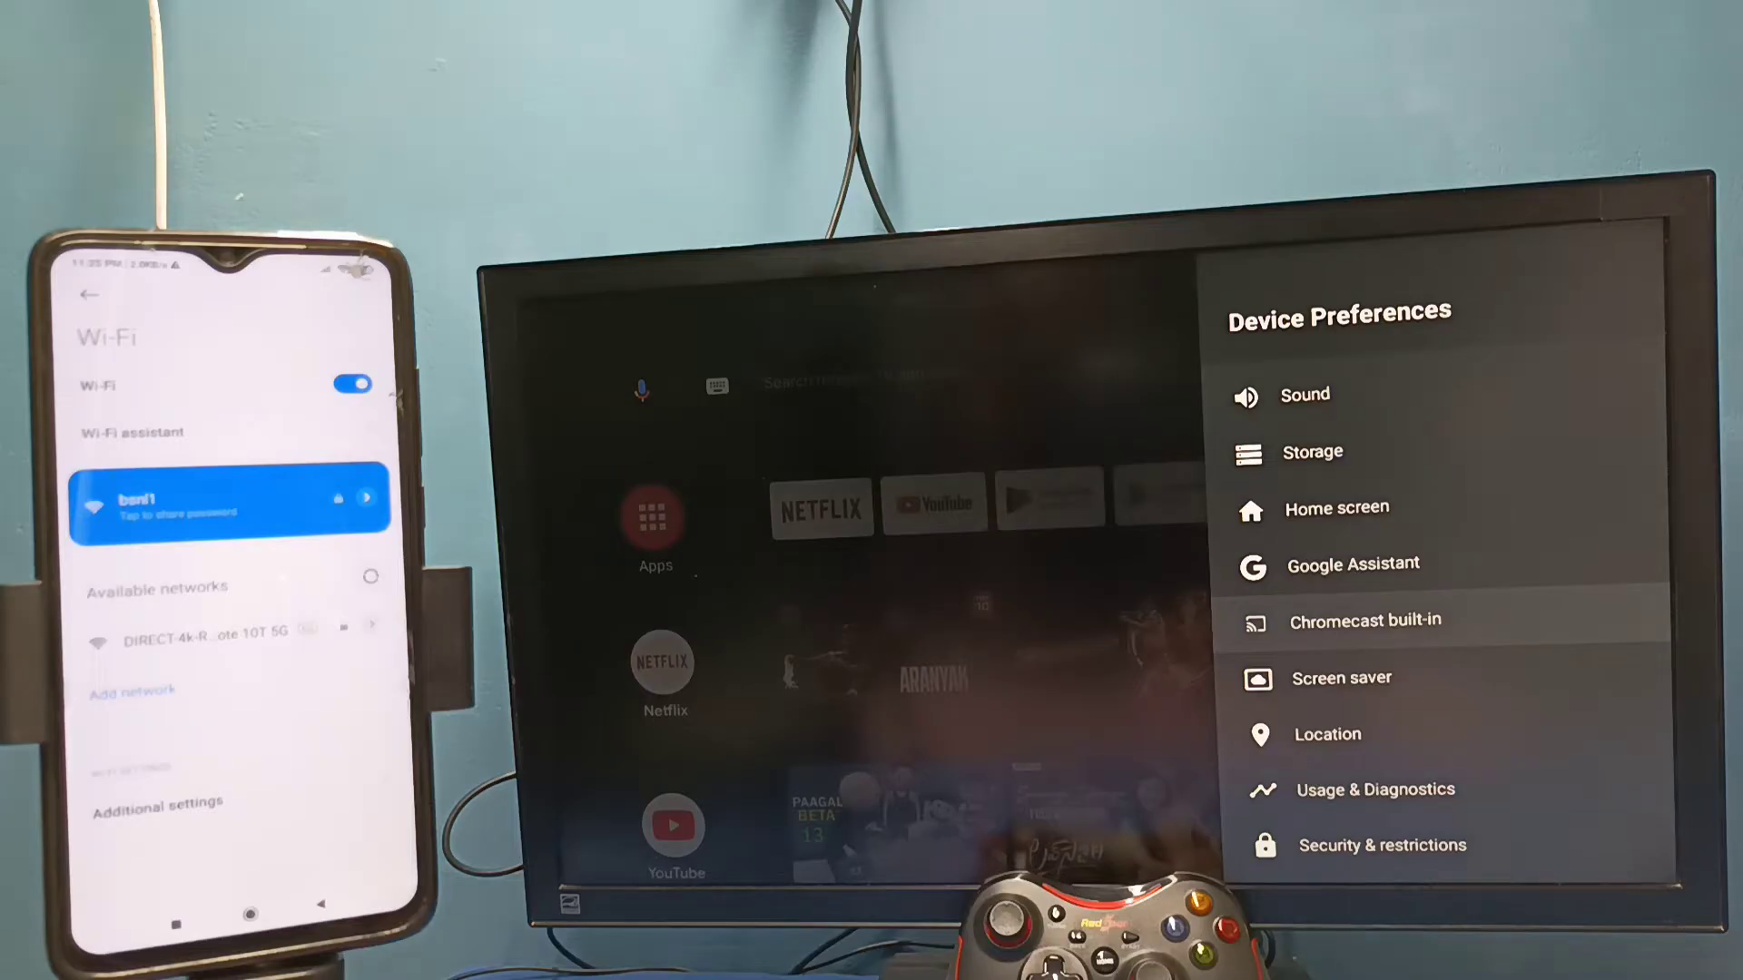
pyautogui.click(1365, 621)
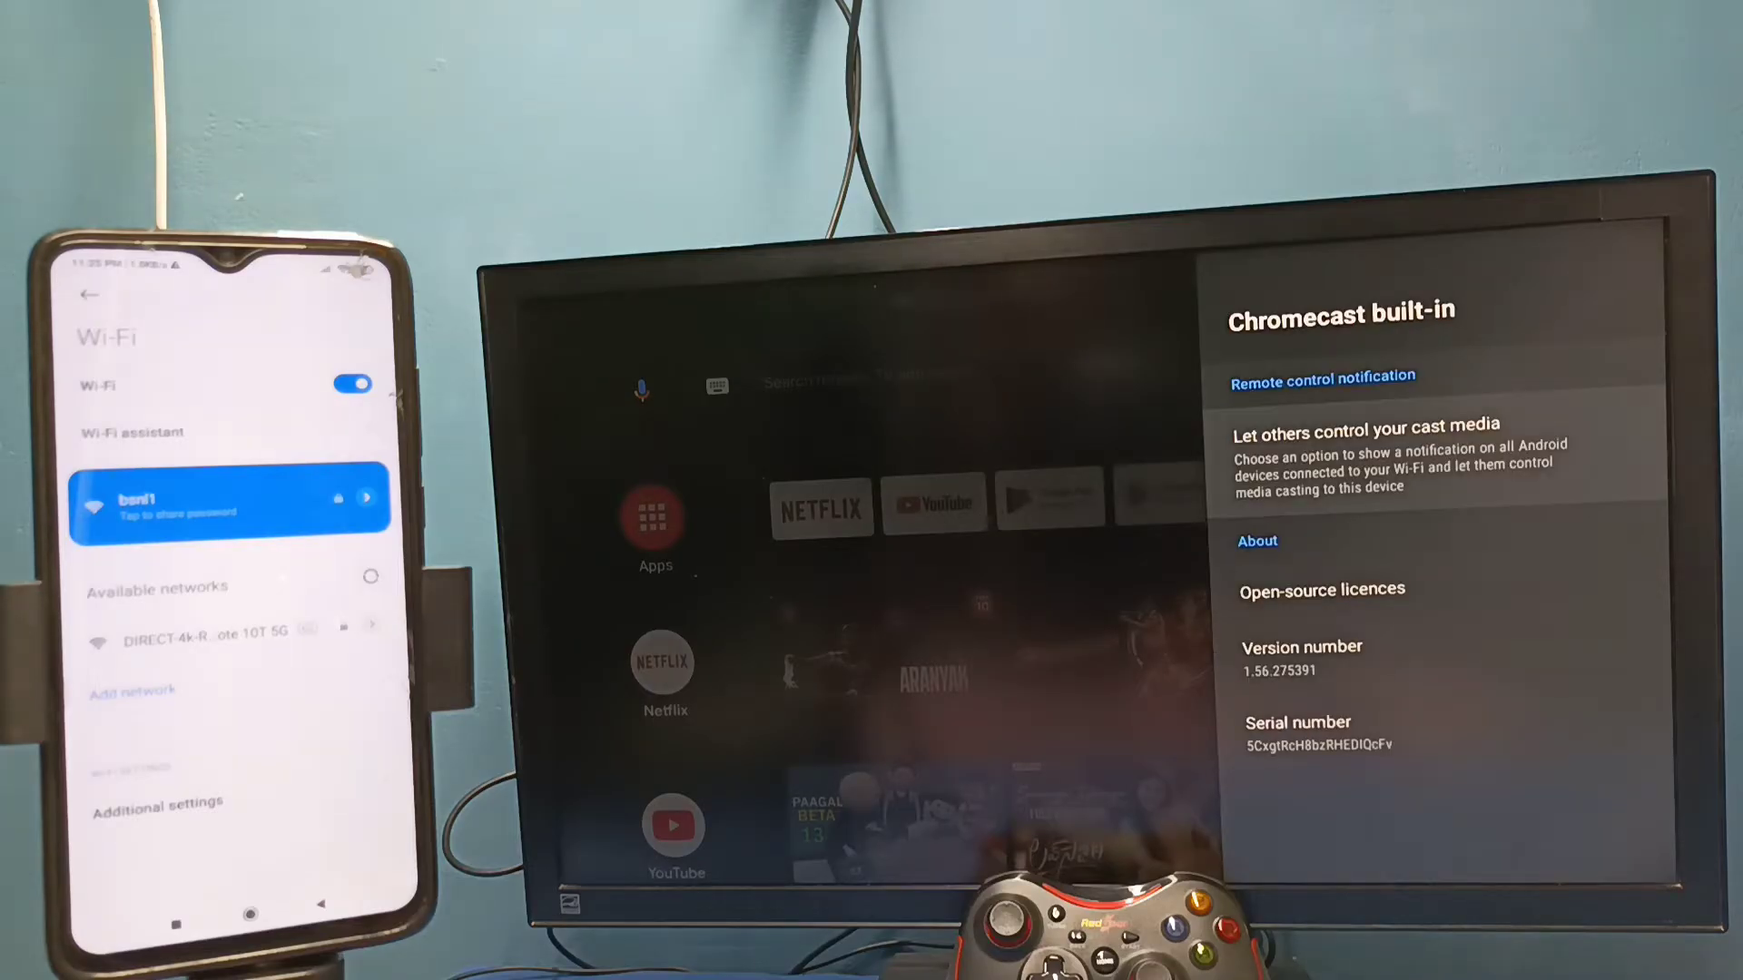